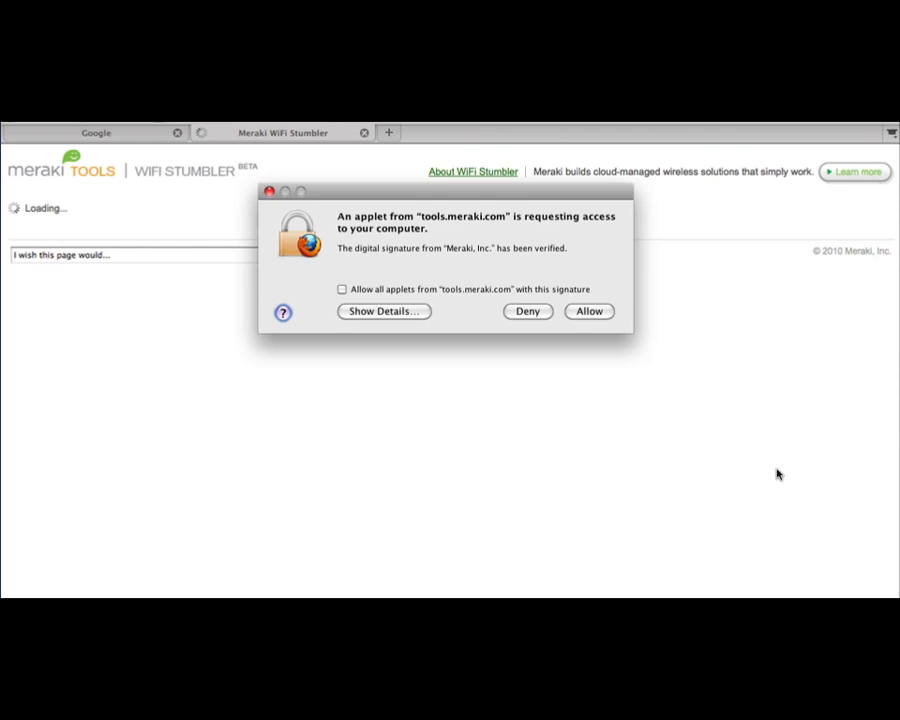
mouse_move(331, 293)
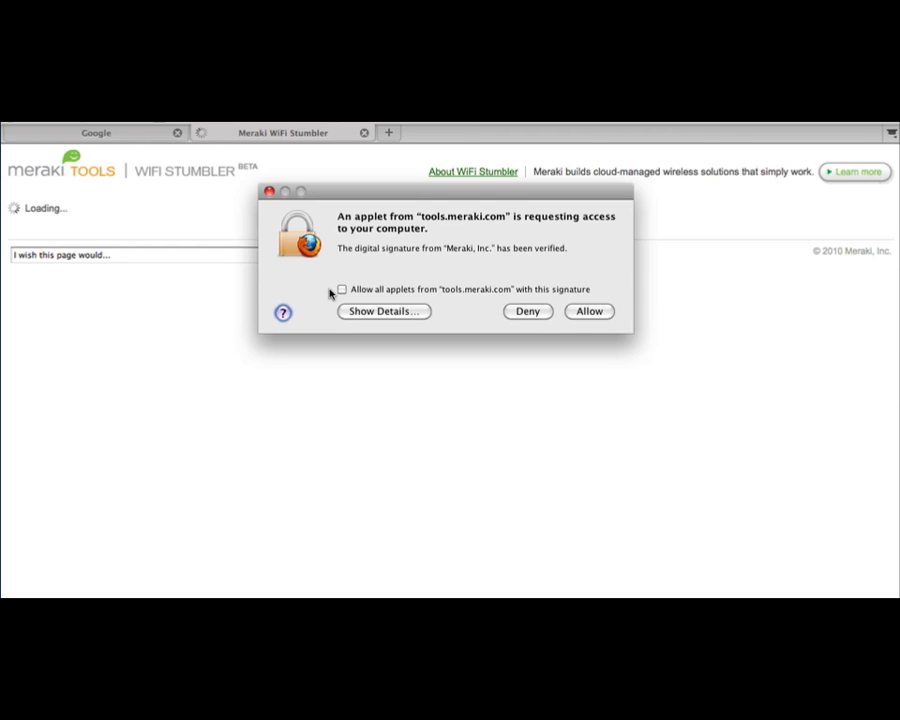
Tick 'Allow all applets from tools.meraki.com with this signature' in the security prompt
click(342, 289)
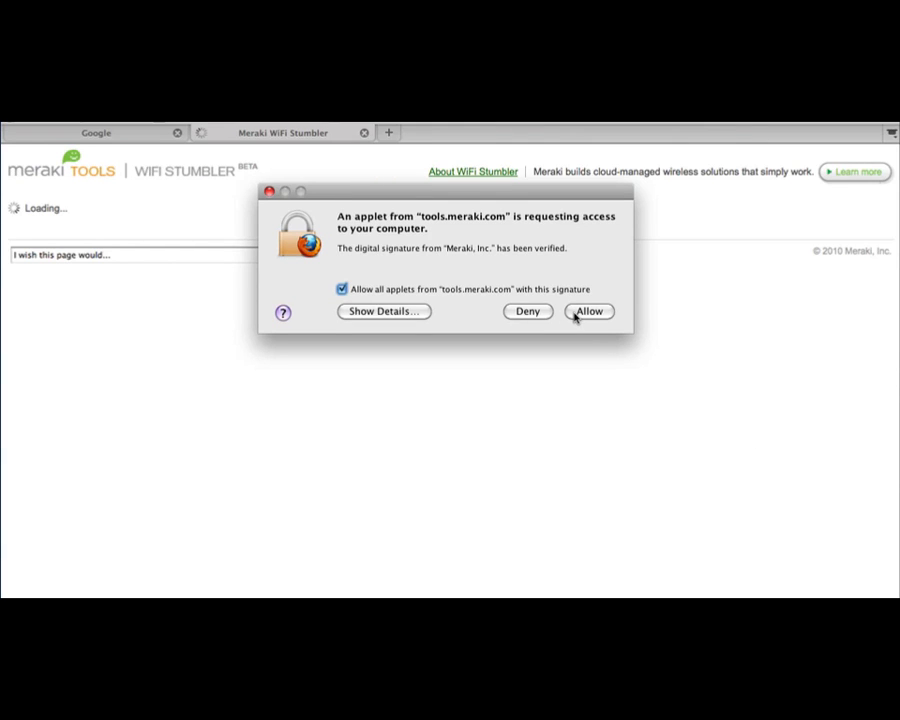
Allow the applet so the per-channel chart and 8-network table load
click(588, 311)
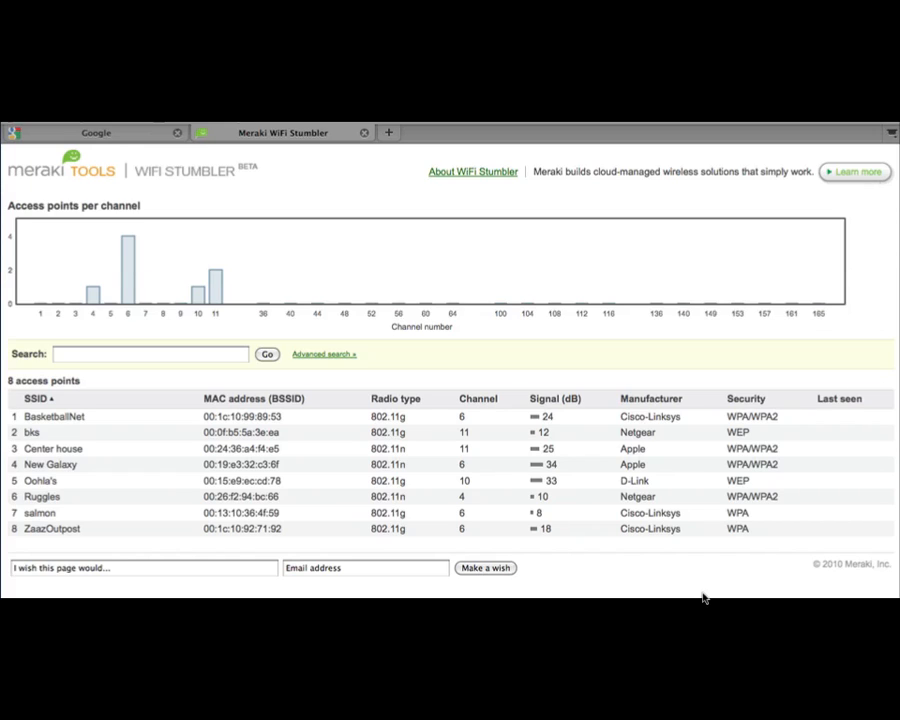
mouse_move(20, 464)
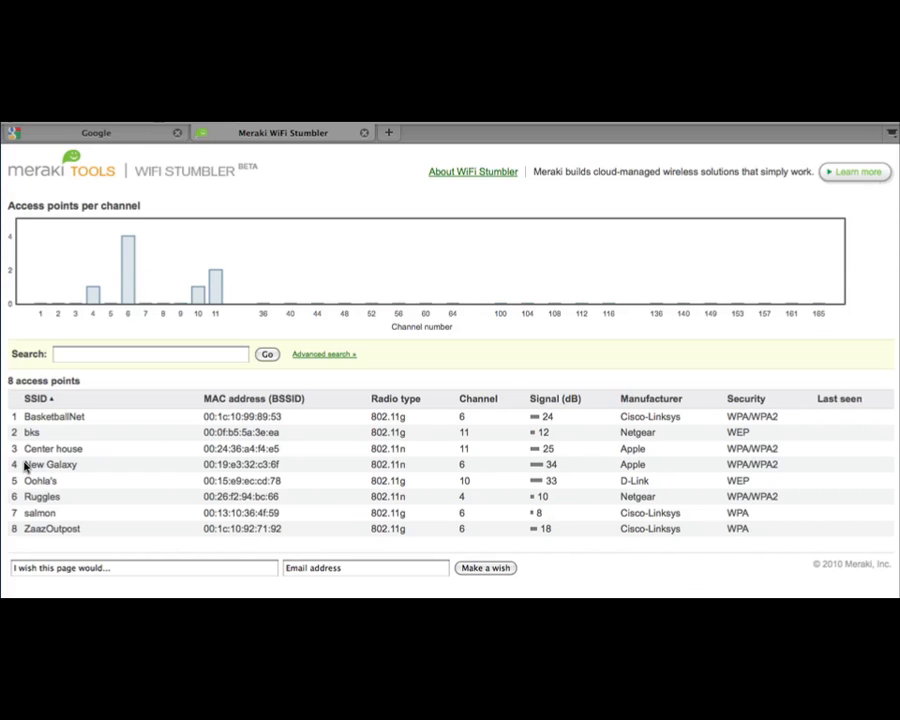